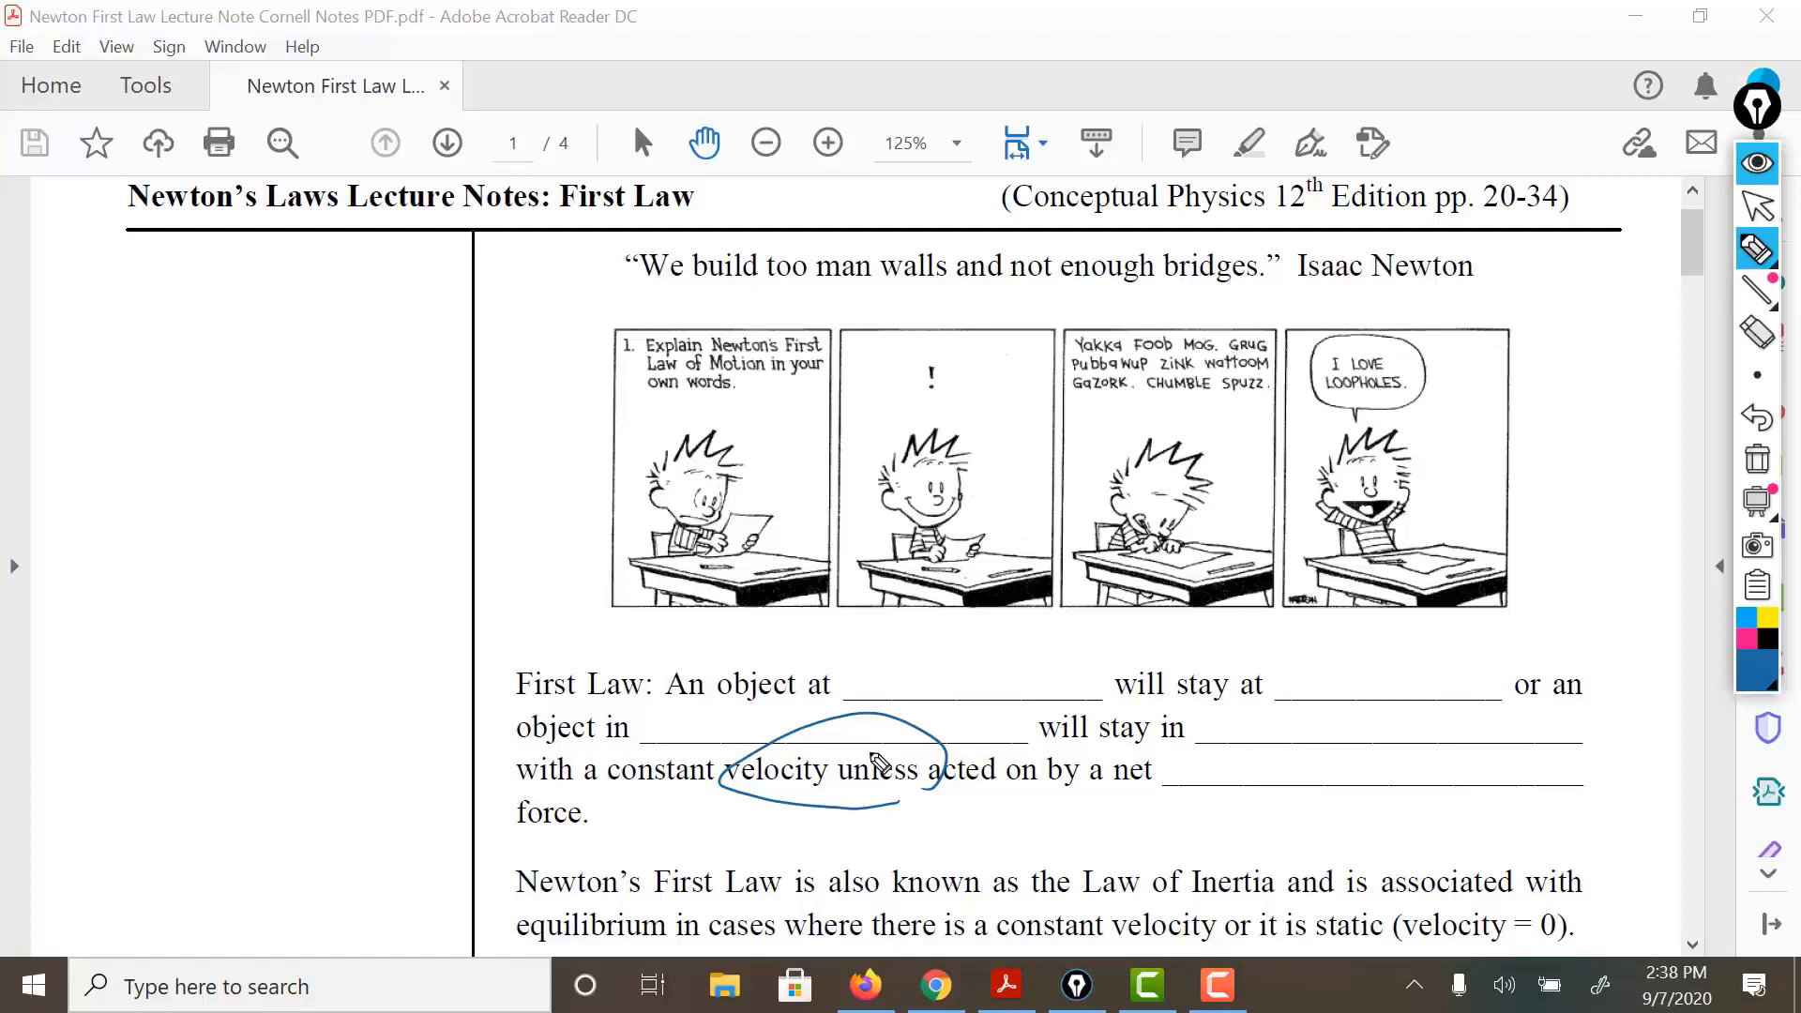
Step: Hand-draw a circle around 'velocity unless' in the First Law sentence
left_click_drag(1171, 769, 1550, 769)
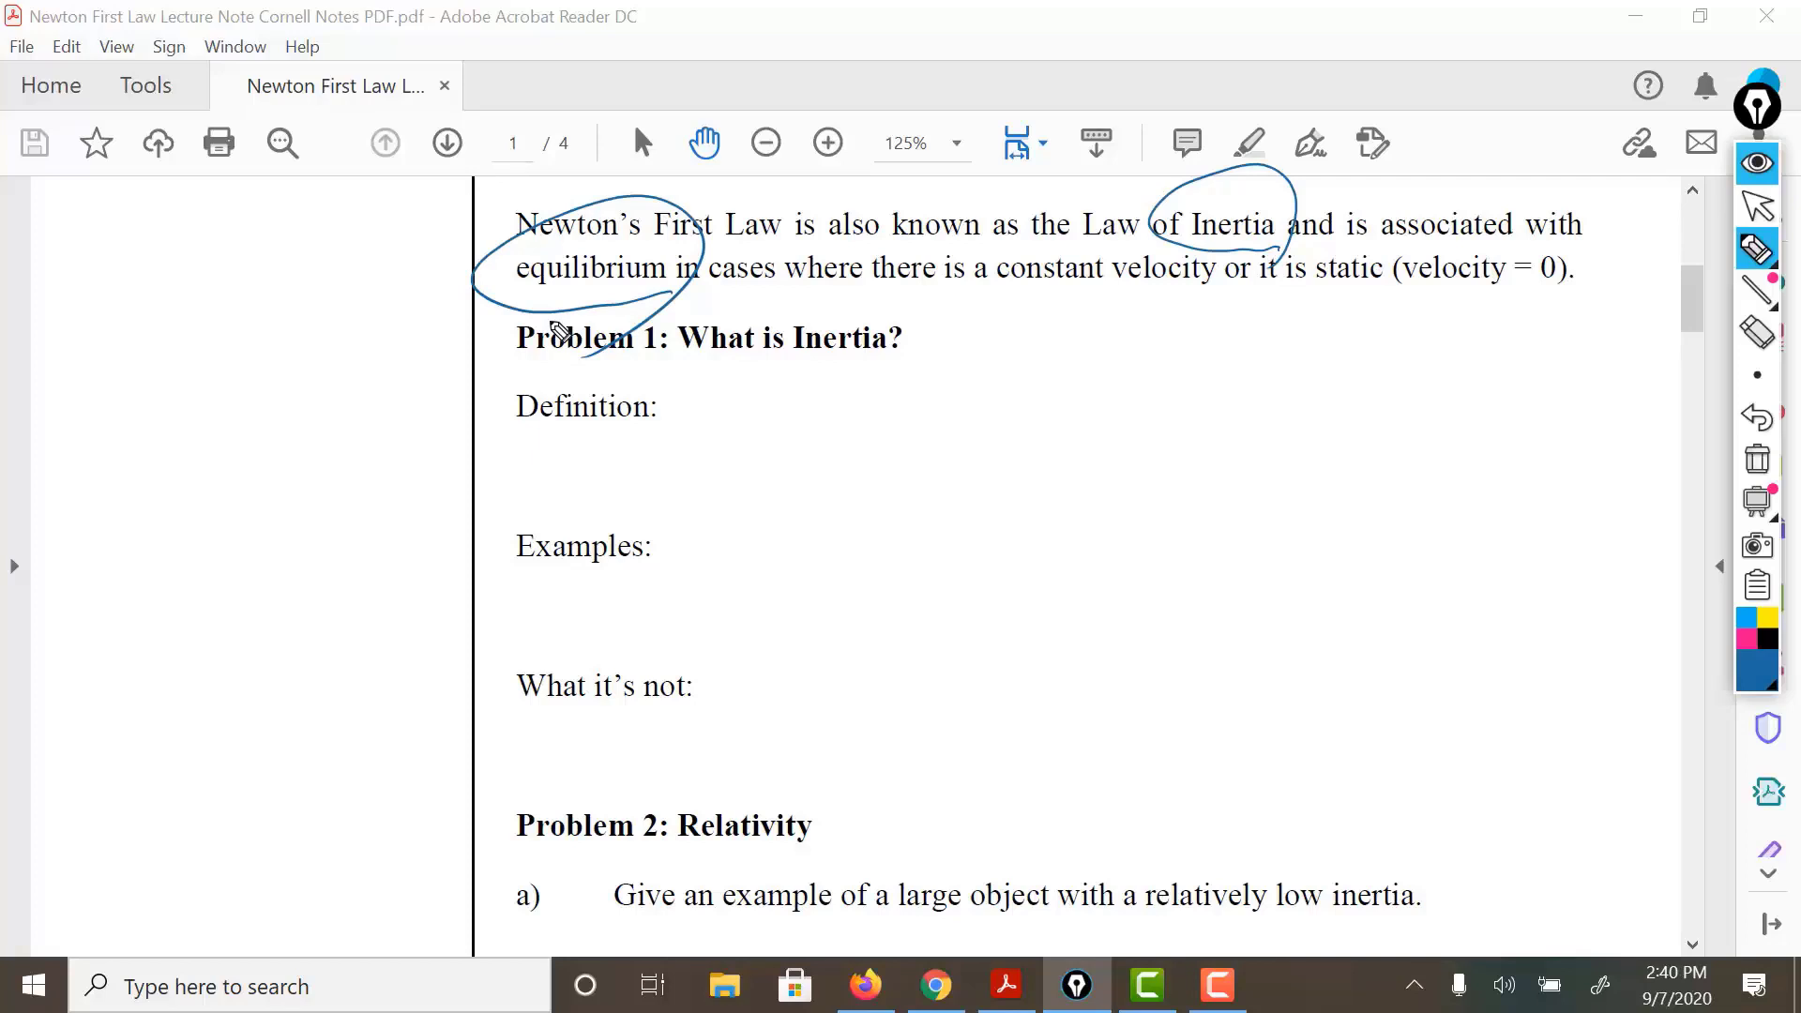
mouse_move(986, 304)
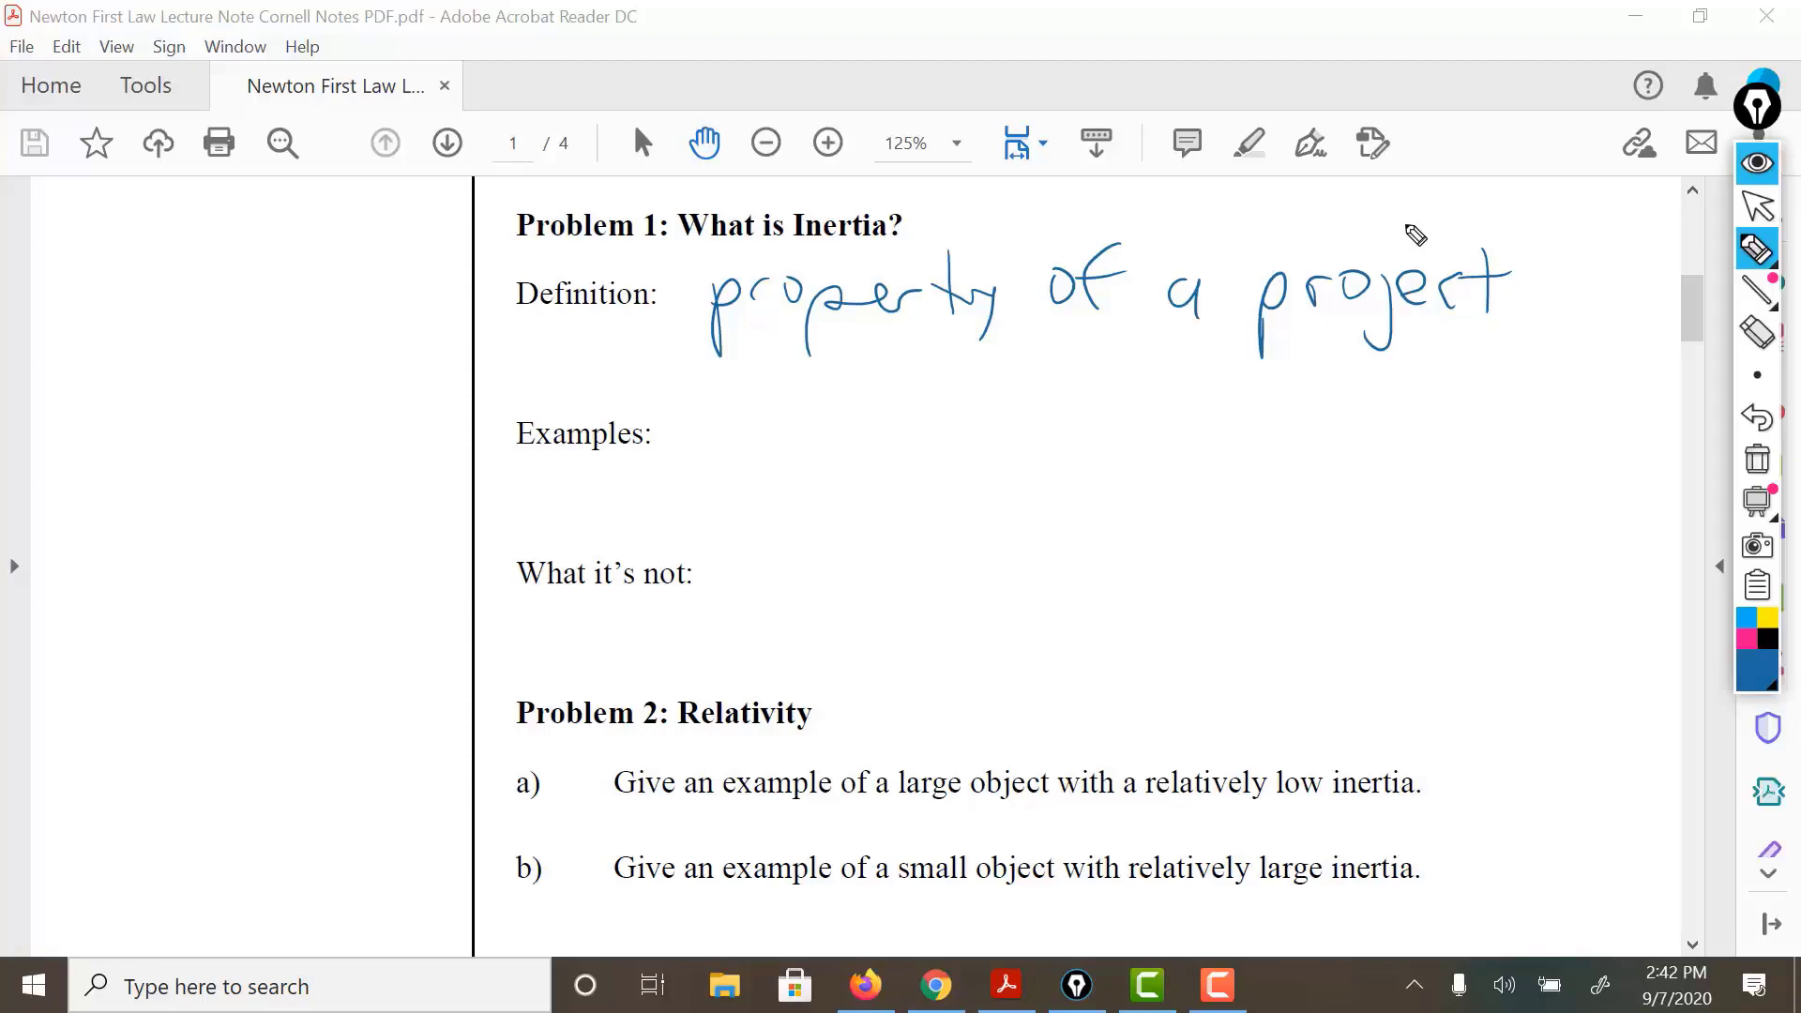
Step: Scroll down until 'What it's not' and Problem 2: Relativity are visible
scroll("down", 3)
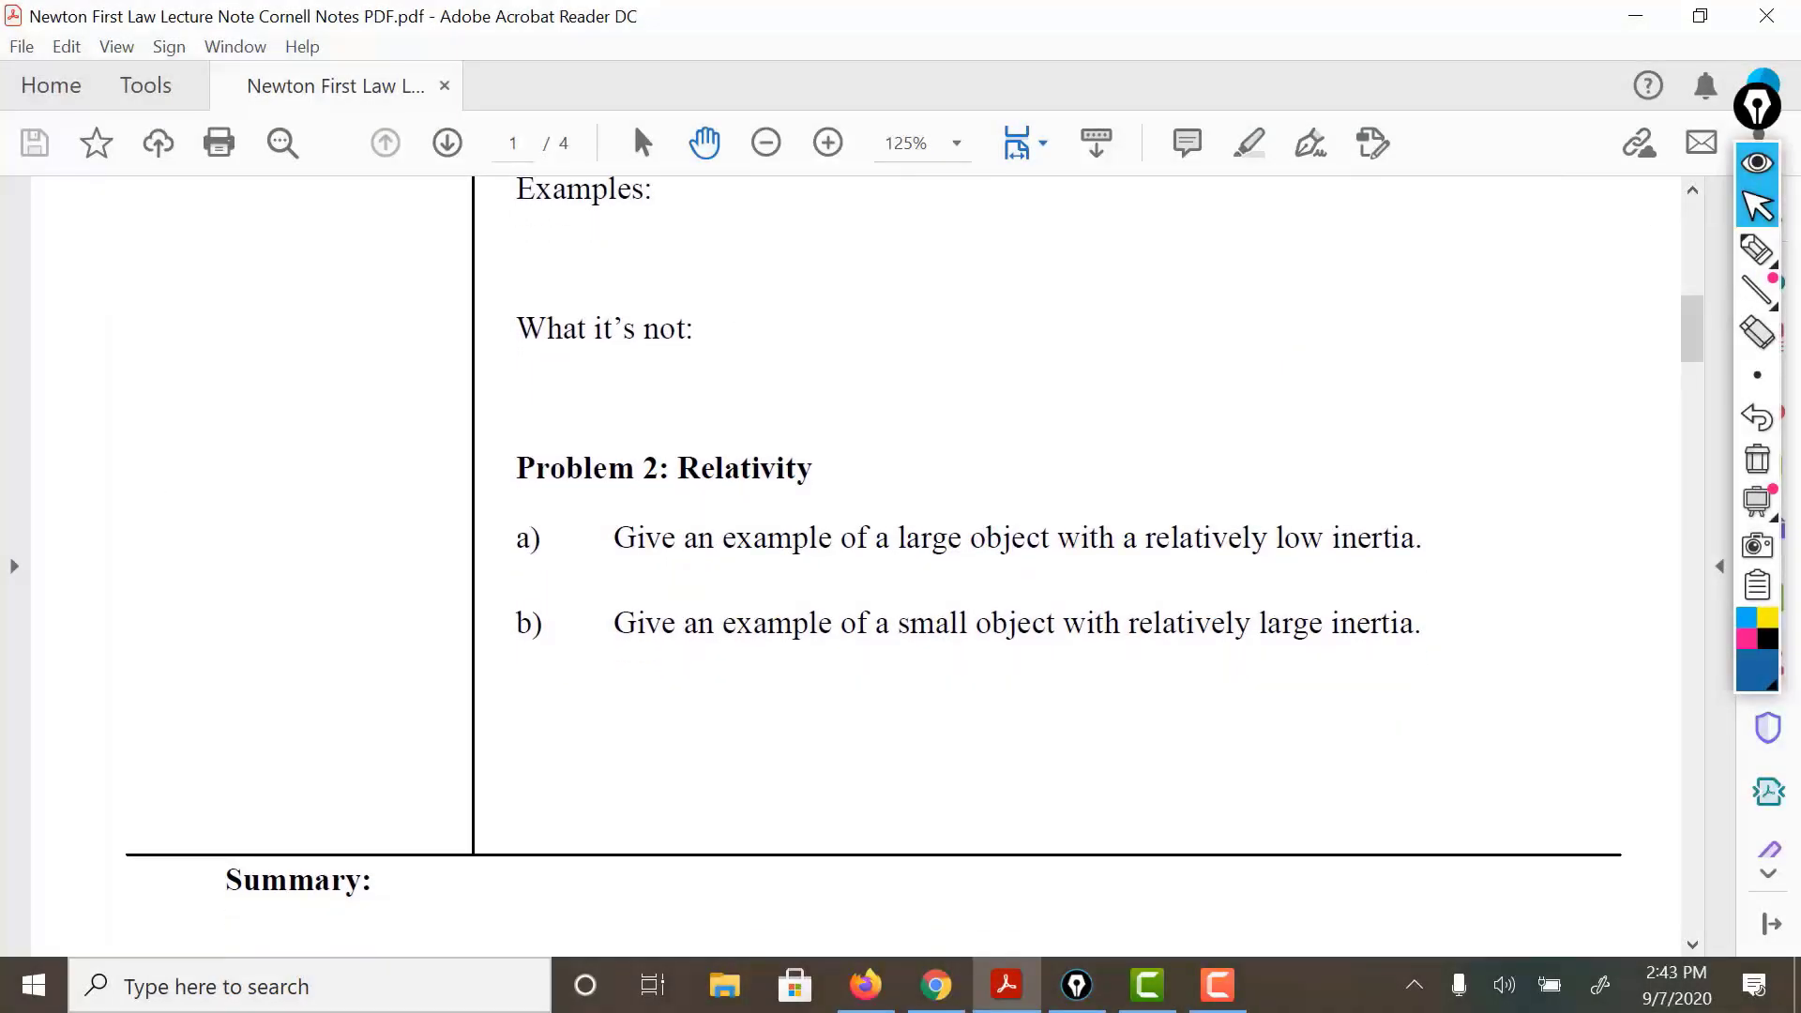
Step: Handwrite '1st Law' in ink beside 'What it's not', erasing the miswritten letter
left_click(1756, 251)
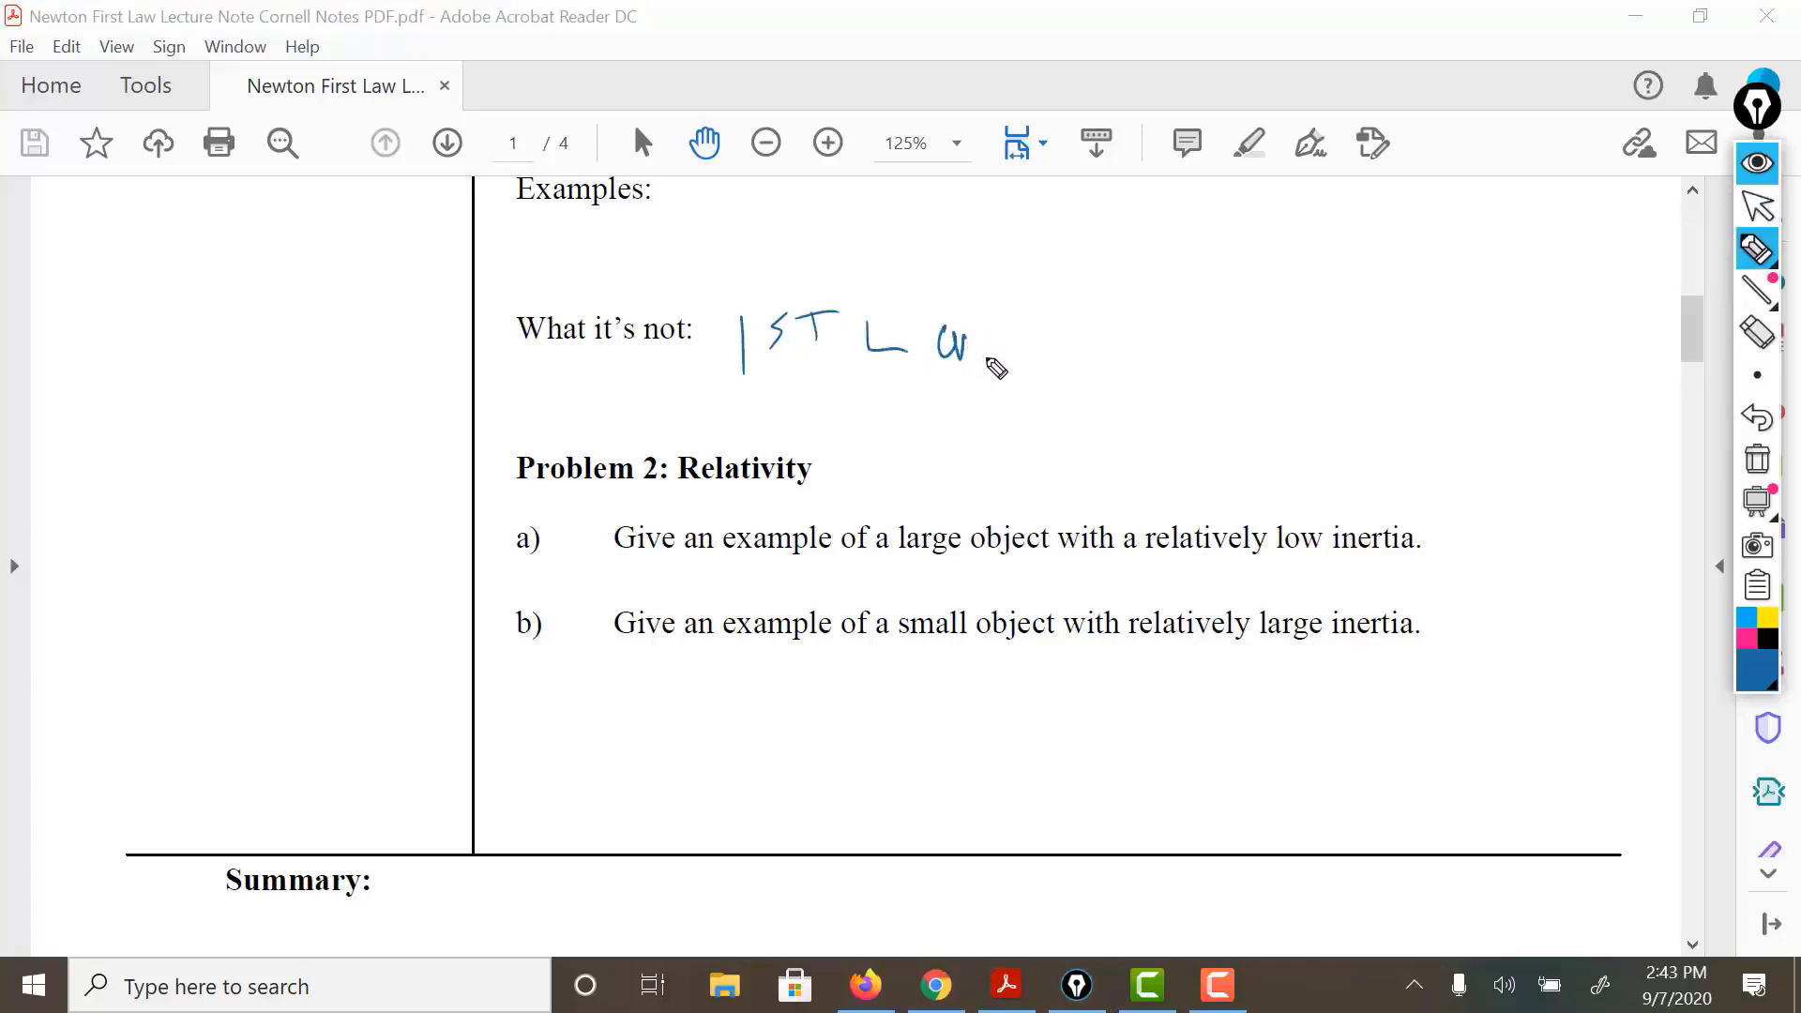
left_click_drag(970, 344, 948, 344)
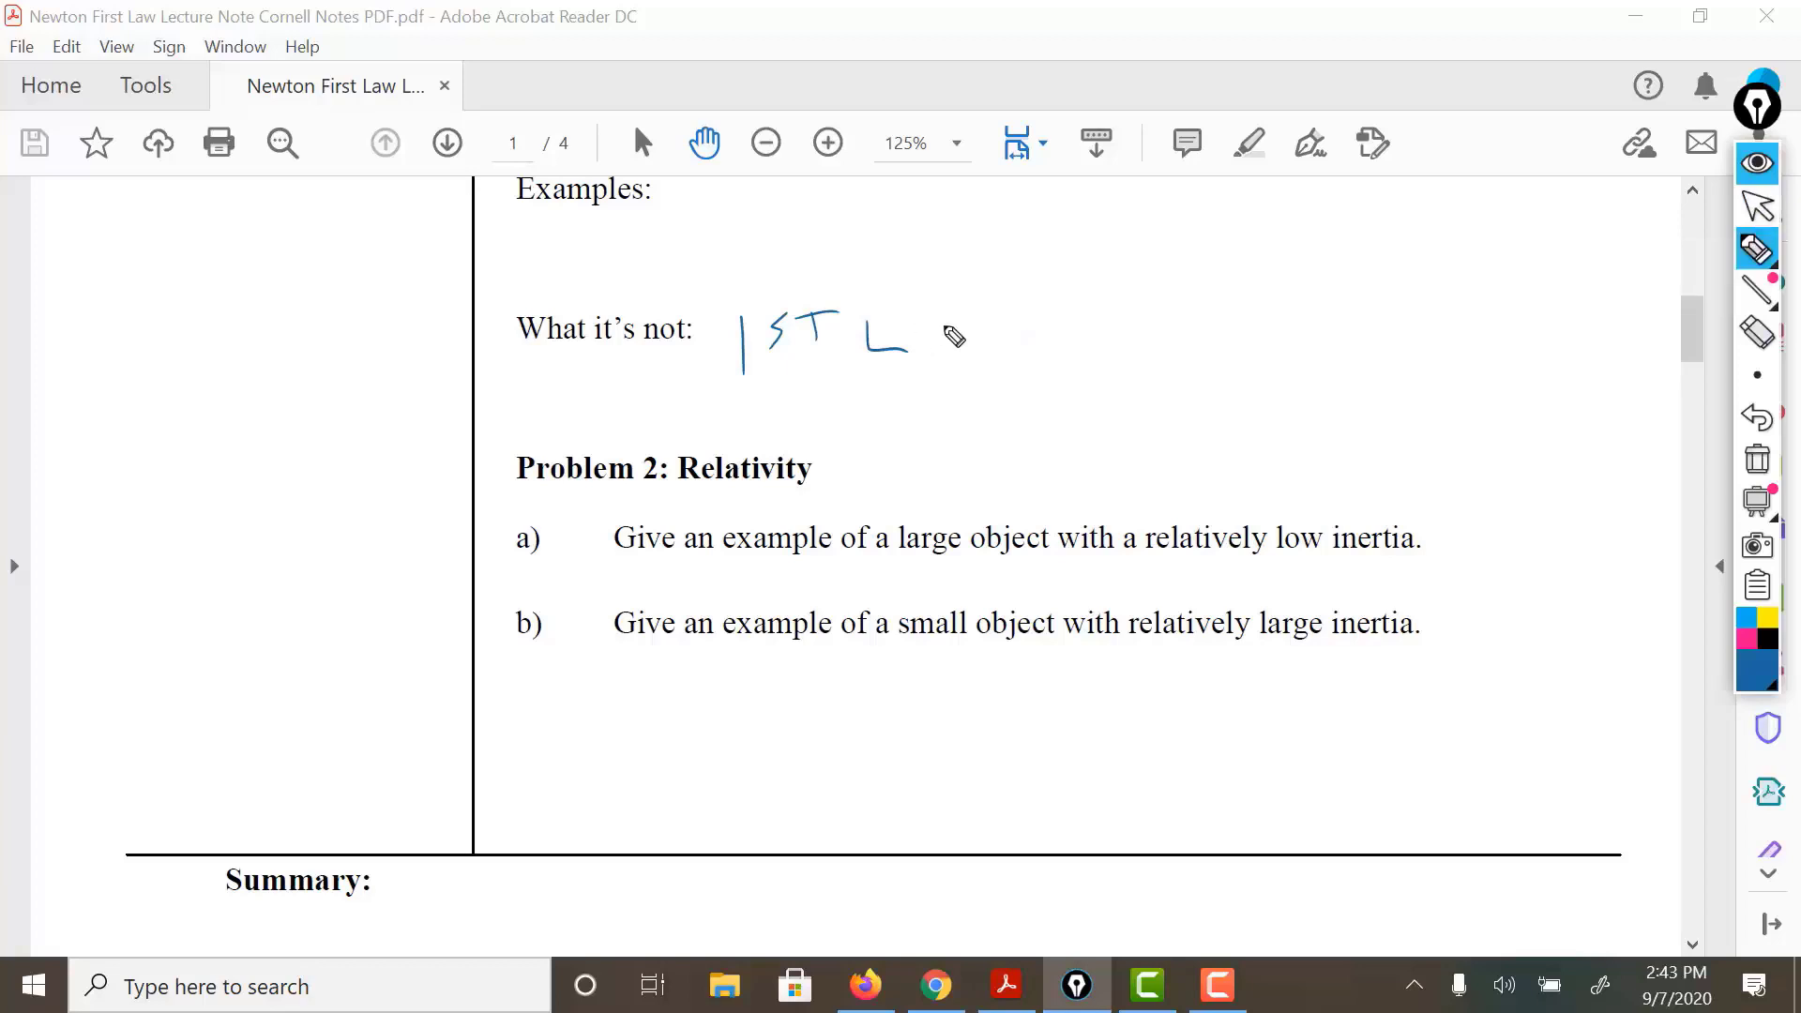
left_click_drag(919, 344, 1027, 339)
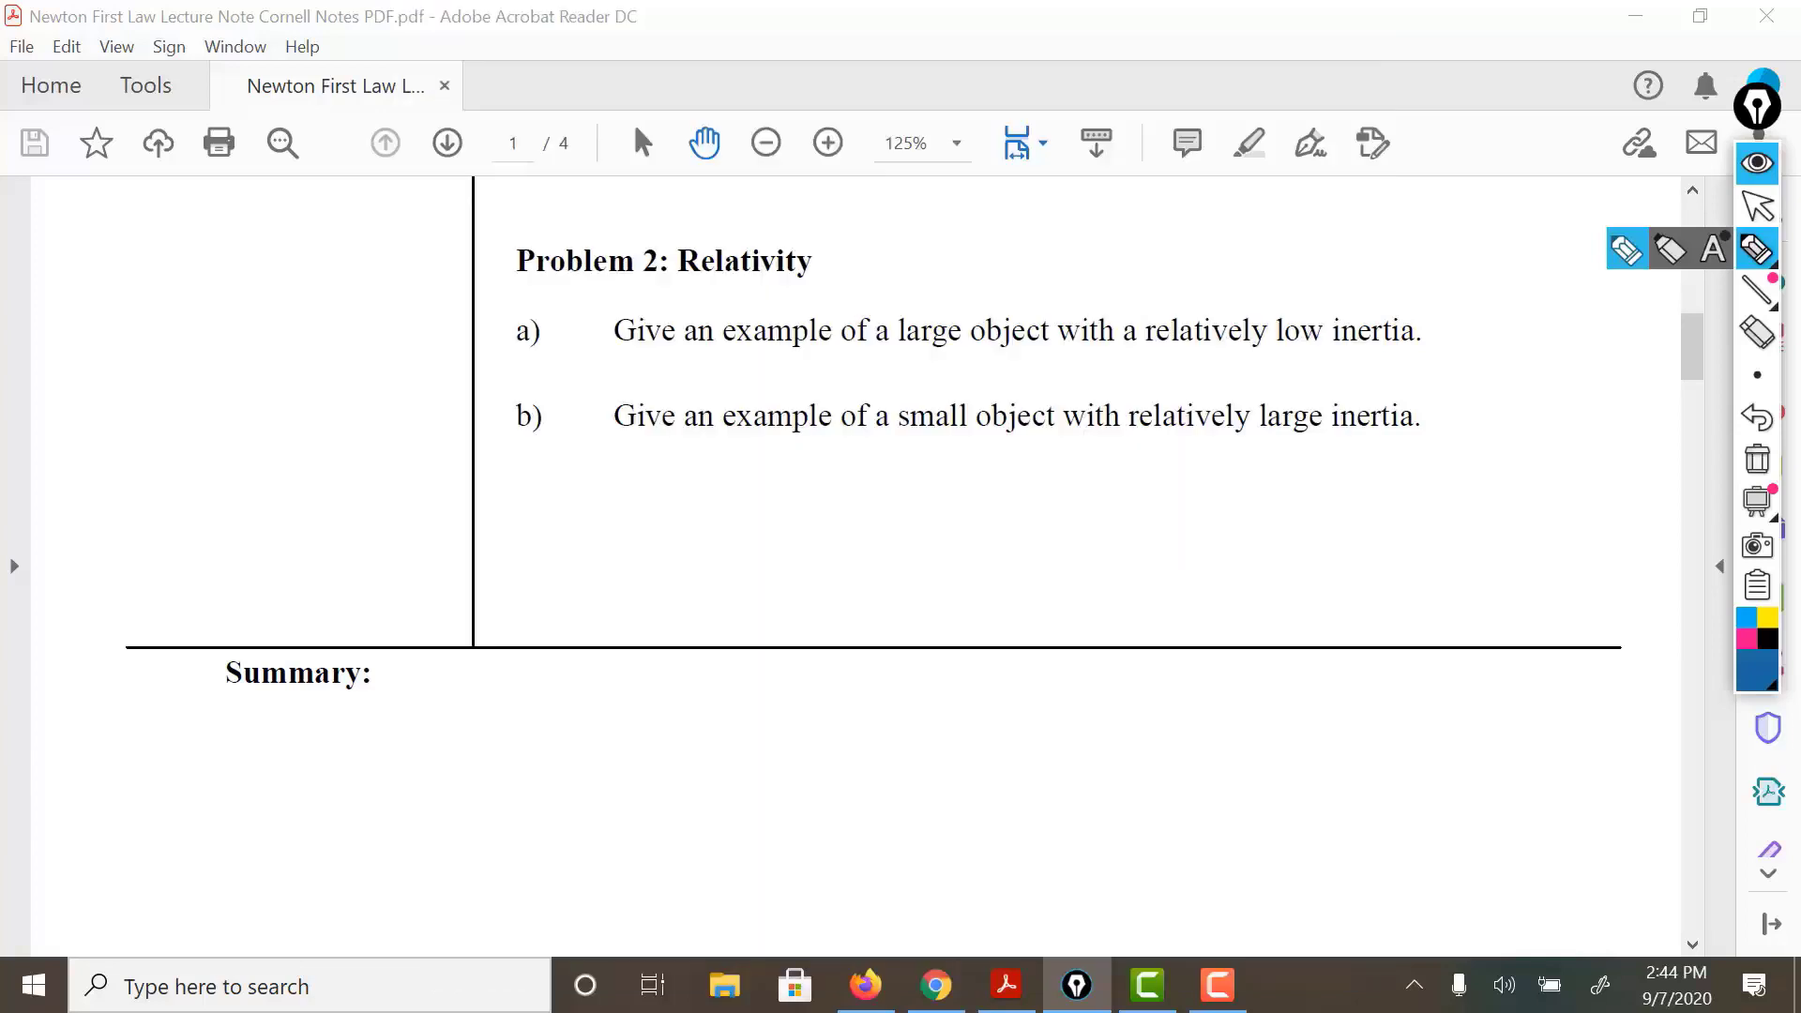
Step: Drag down the annotation toolbar to reach the eraser options
left_click_drag(133, 399, 173, 628)
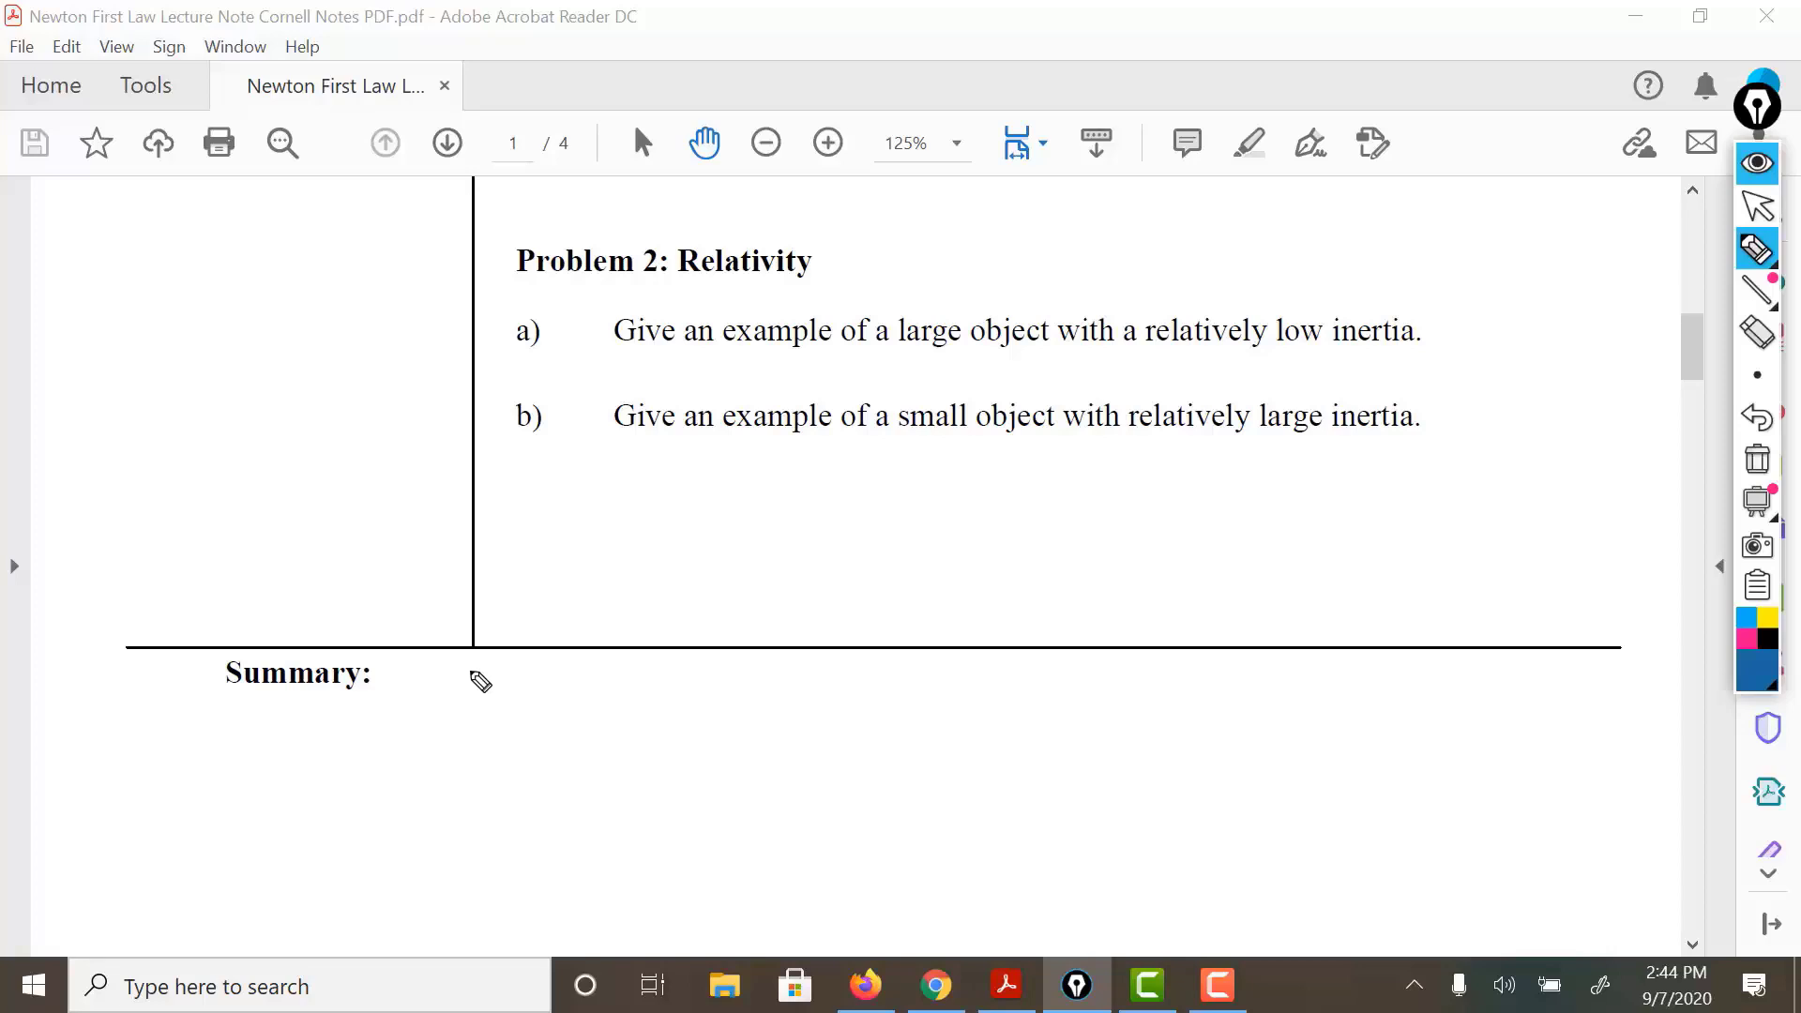
Step: Handwrite the first summary word in ink next to the Summary heading
left_click_drag(495, 684, 546, 736)
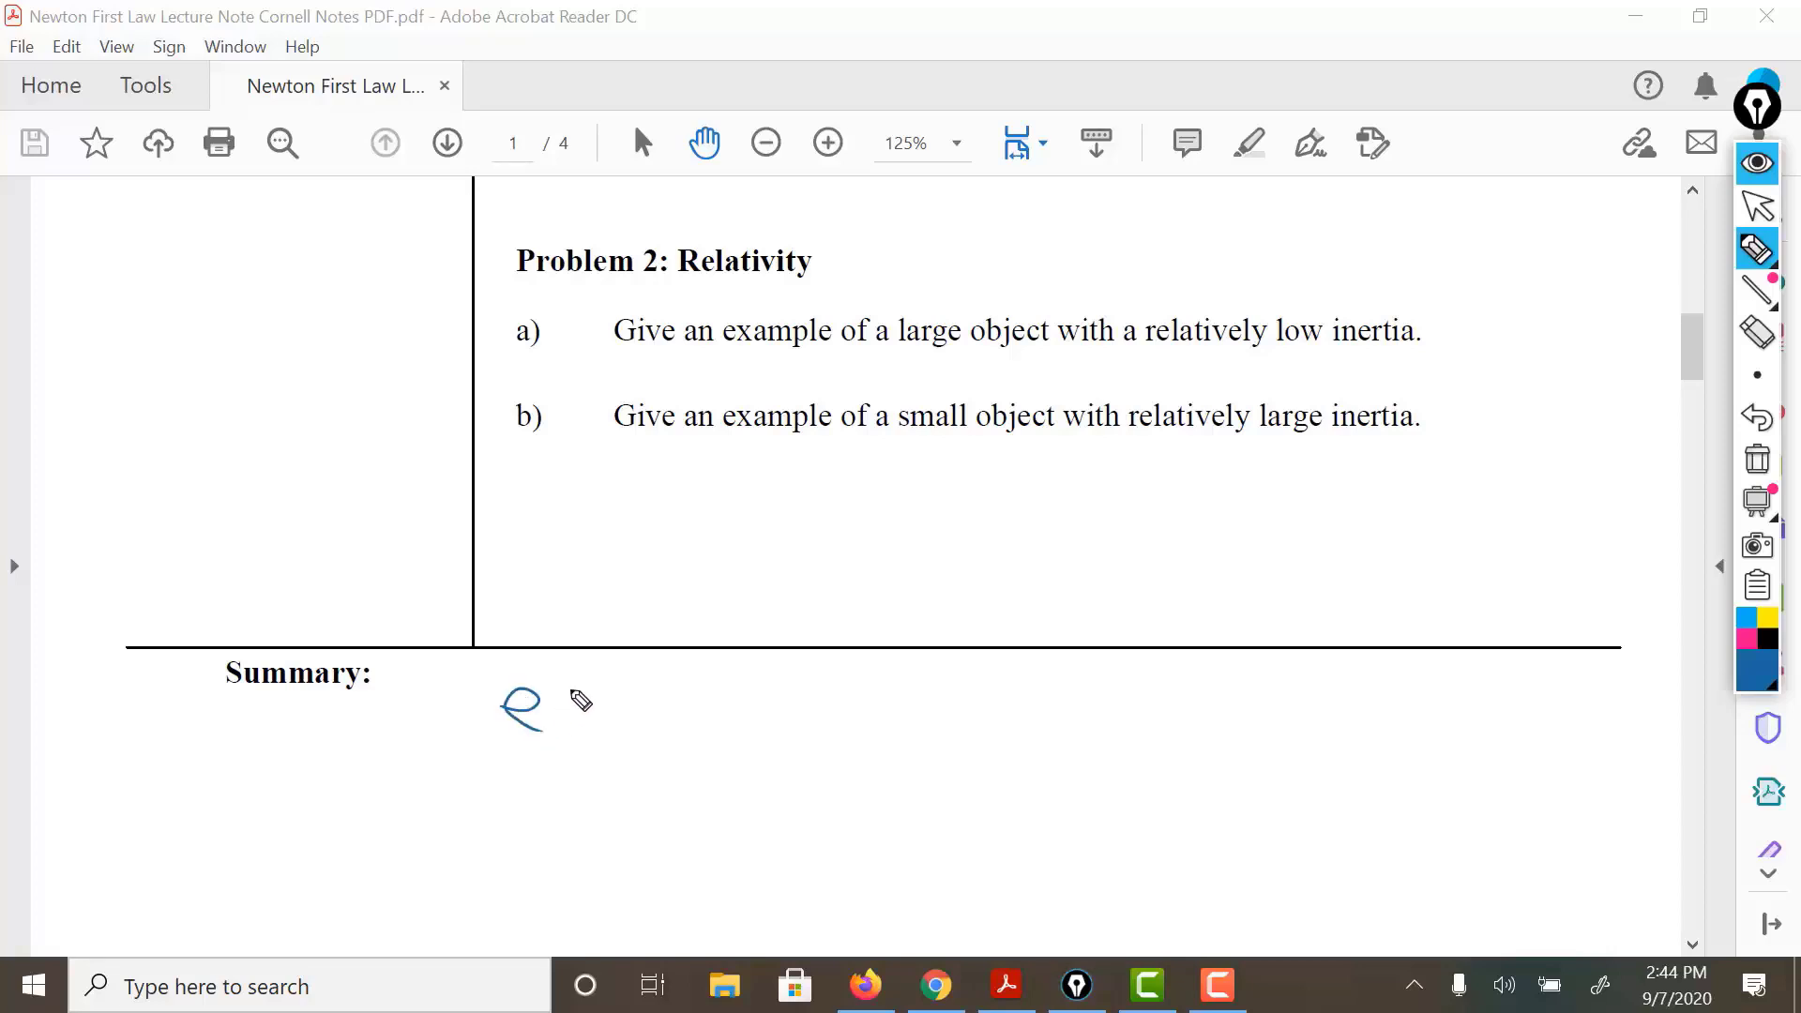
left_click_drag(505, 706, 723, 735)
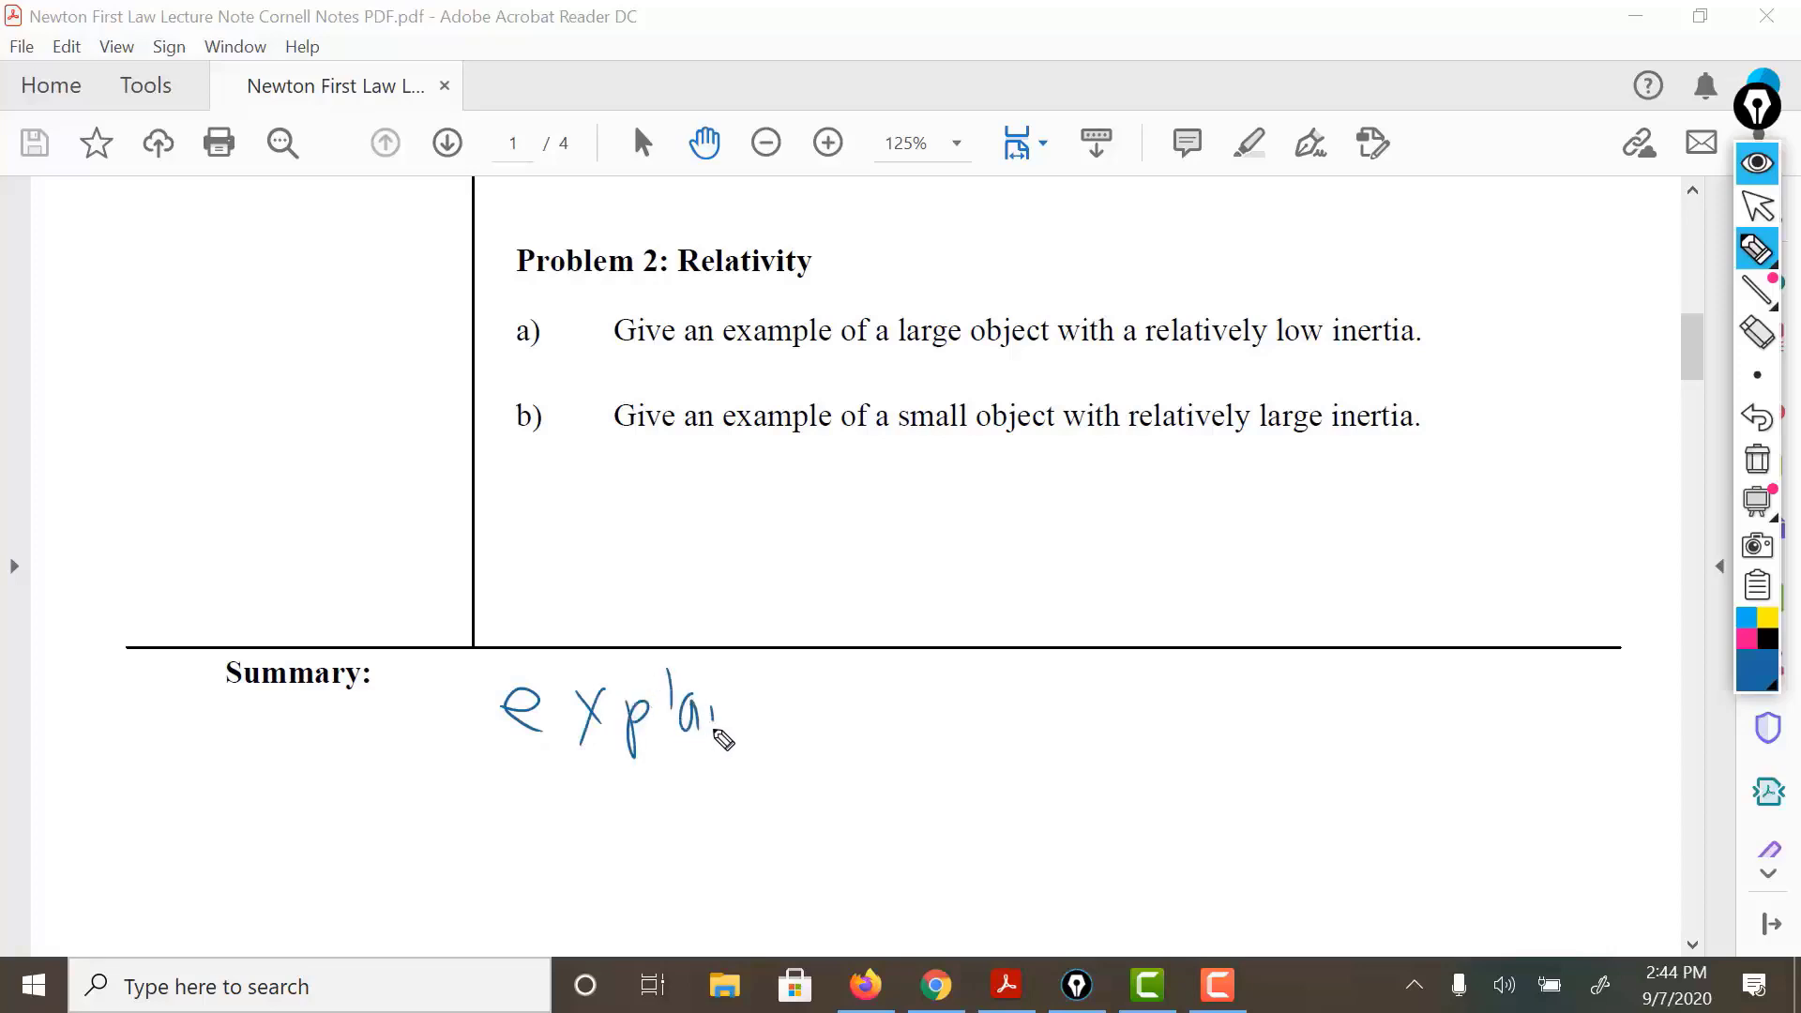
left_click_drag(723, 706, 907, 706)
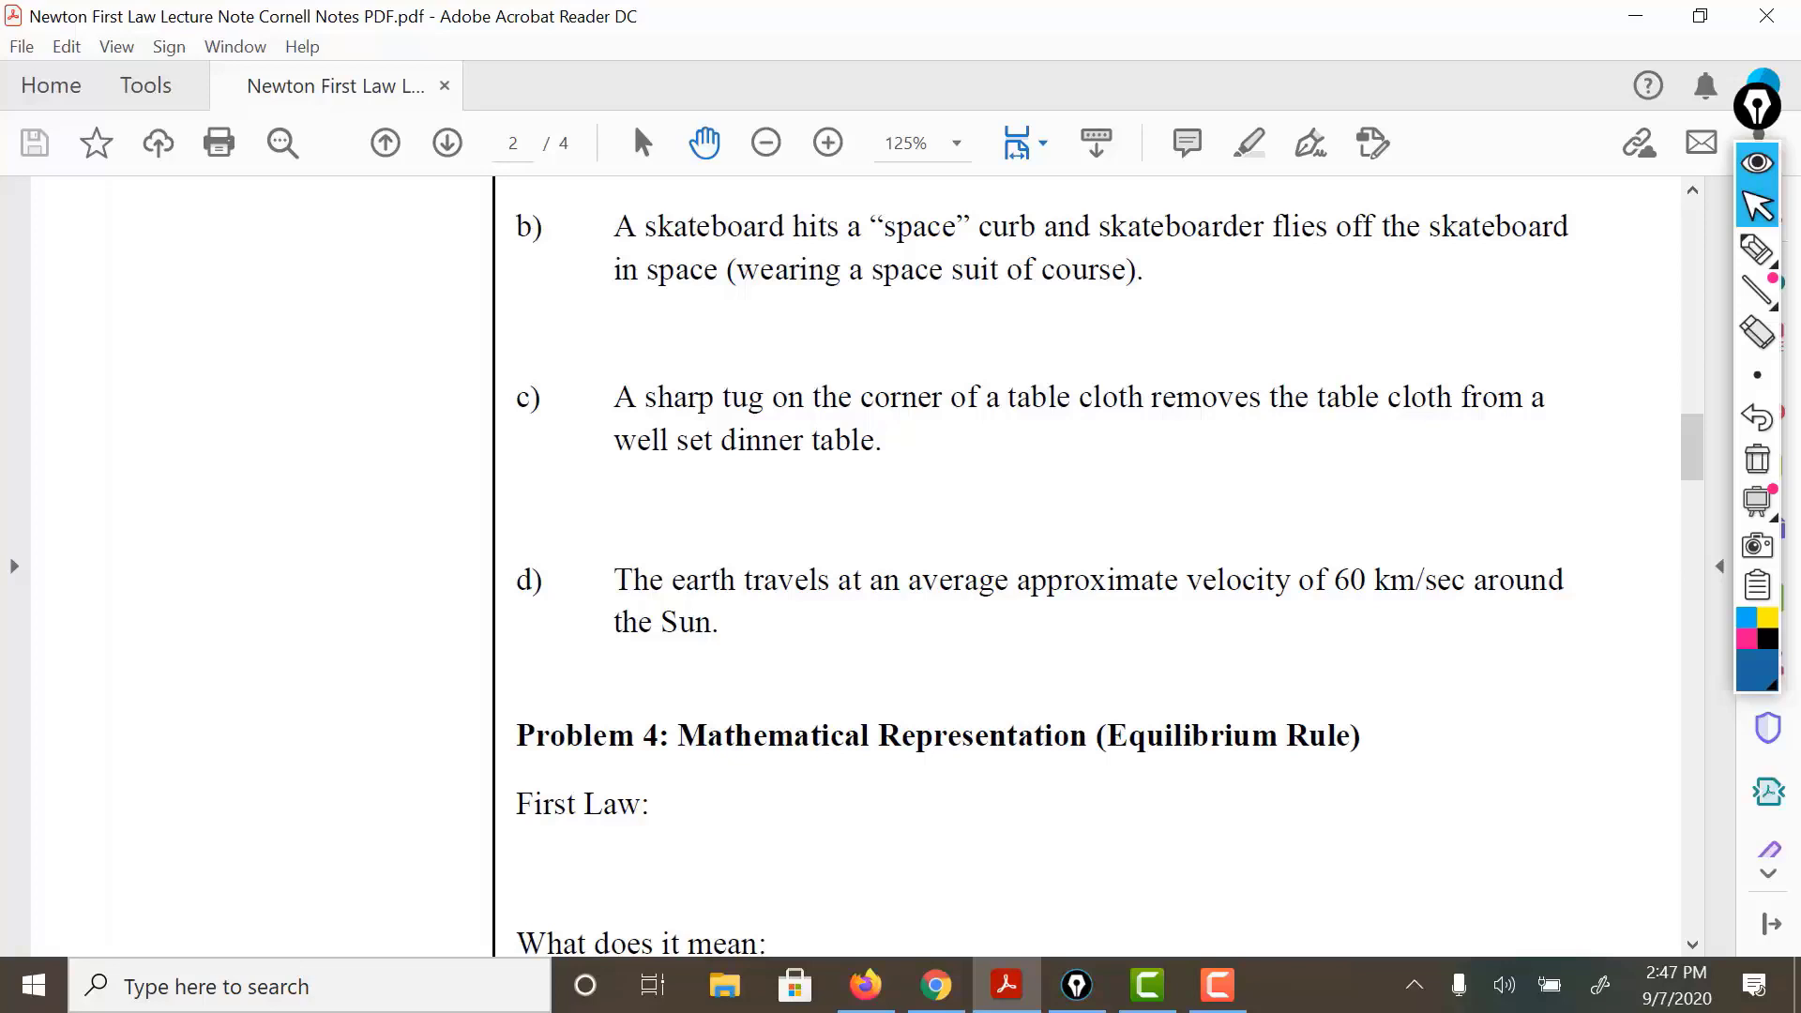
Step: Scroll past the remaining notes and start the Sun–Earth orbit simulation playing
scroll("down", 3)
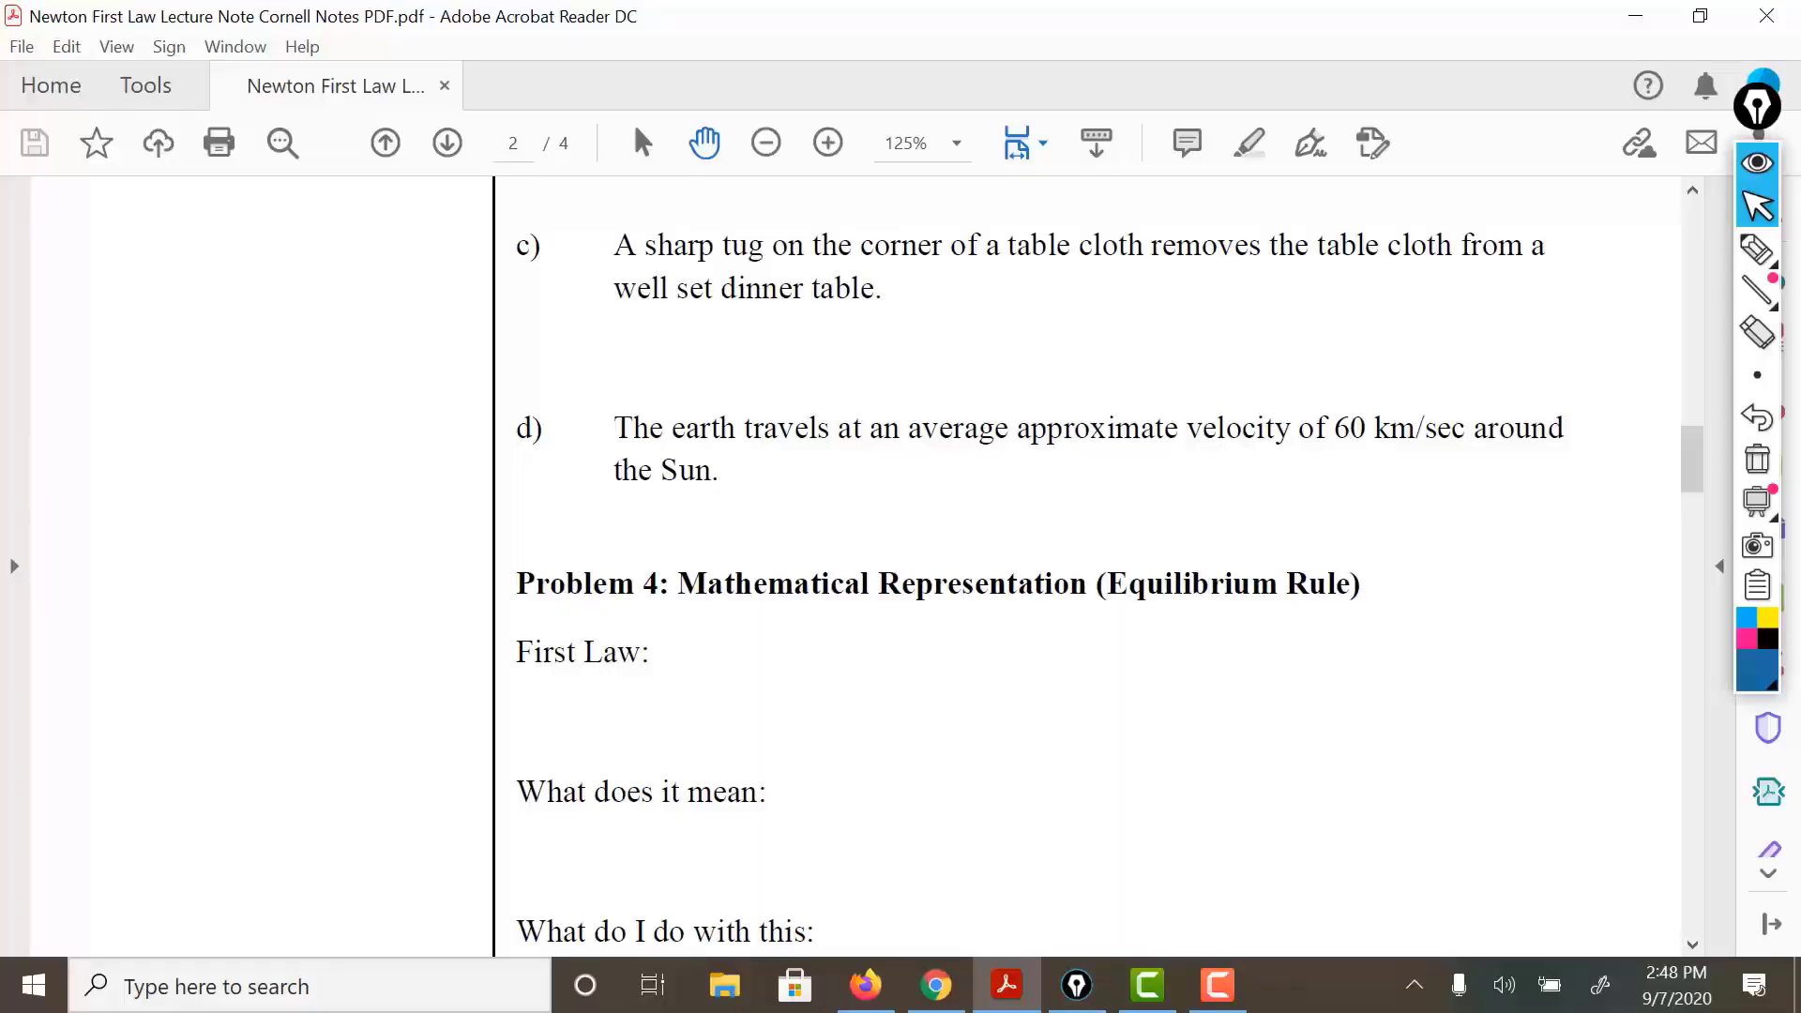
scroll("down", 3)
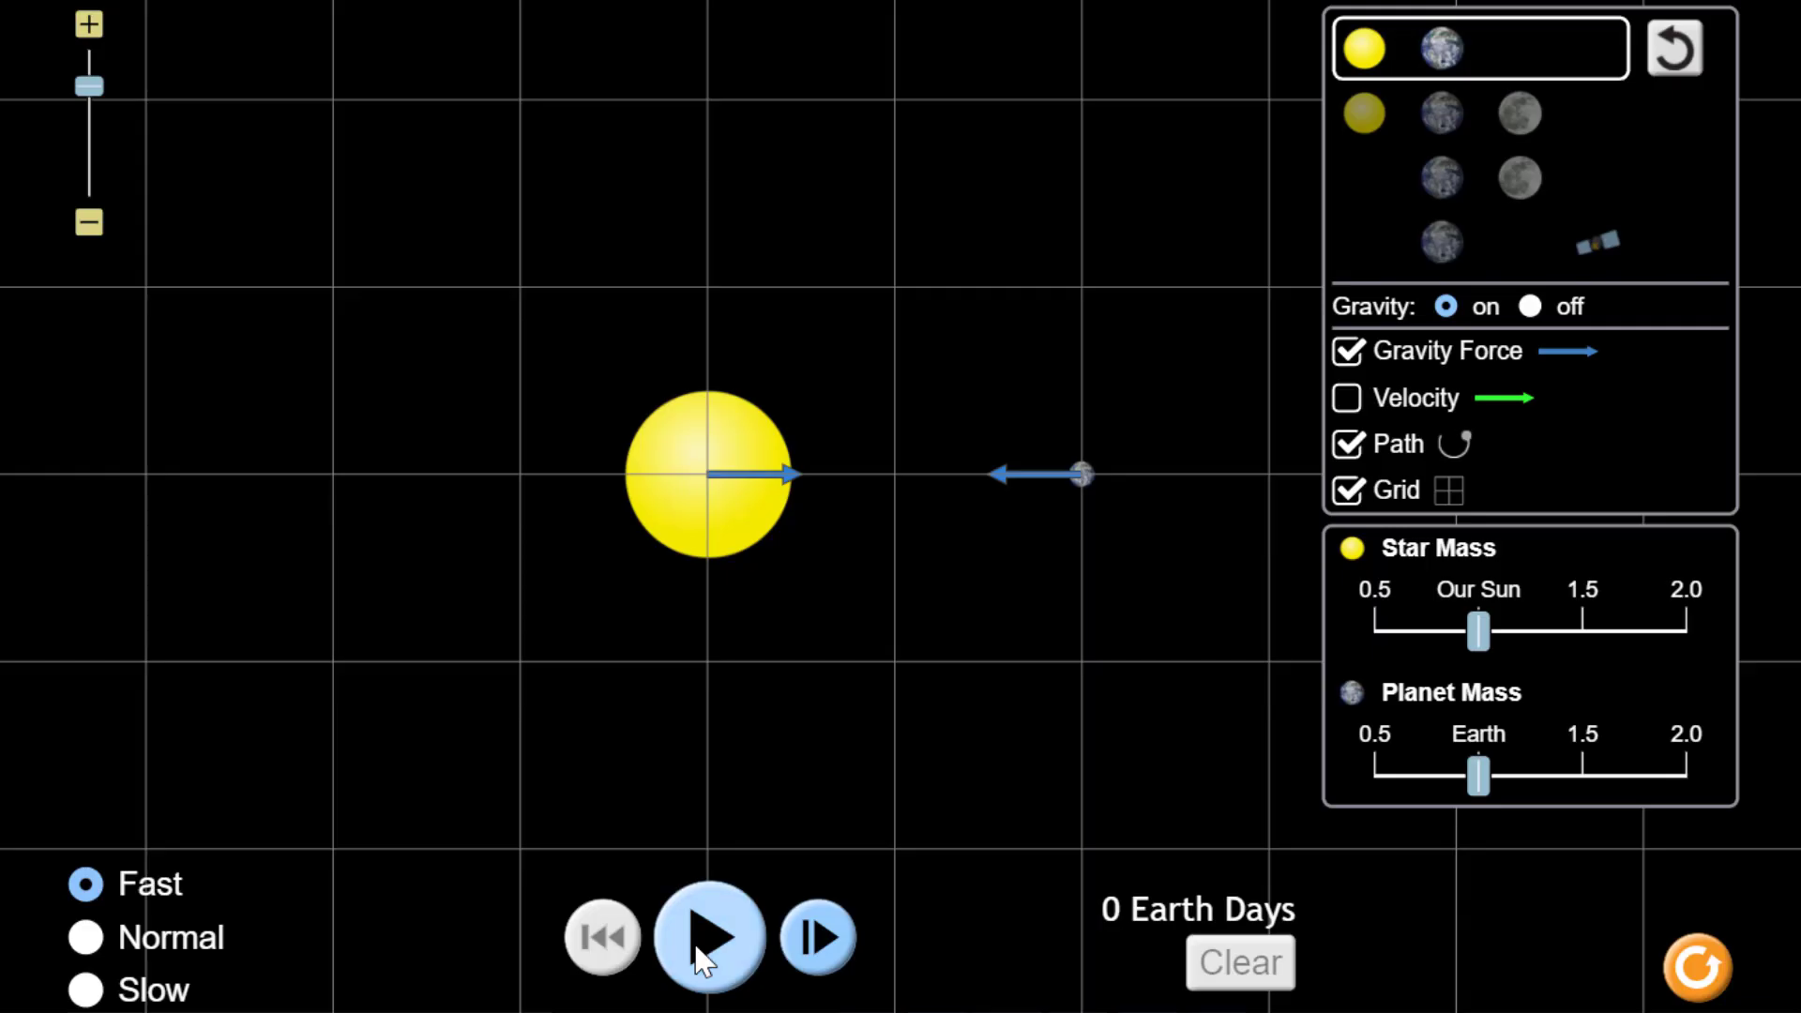
left_click(709, 936)
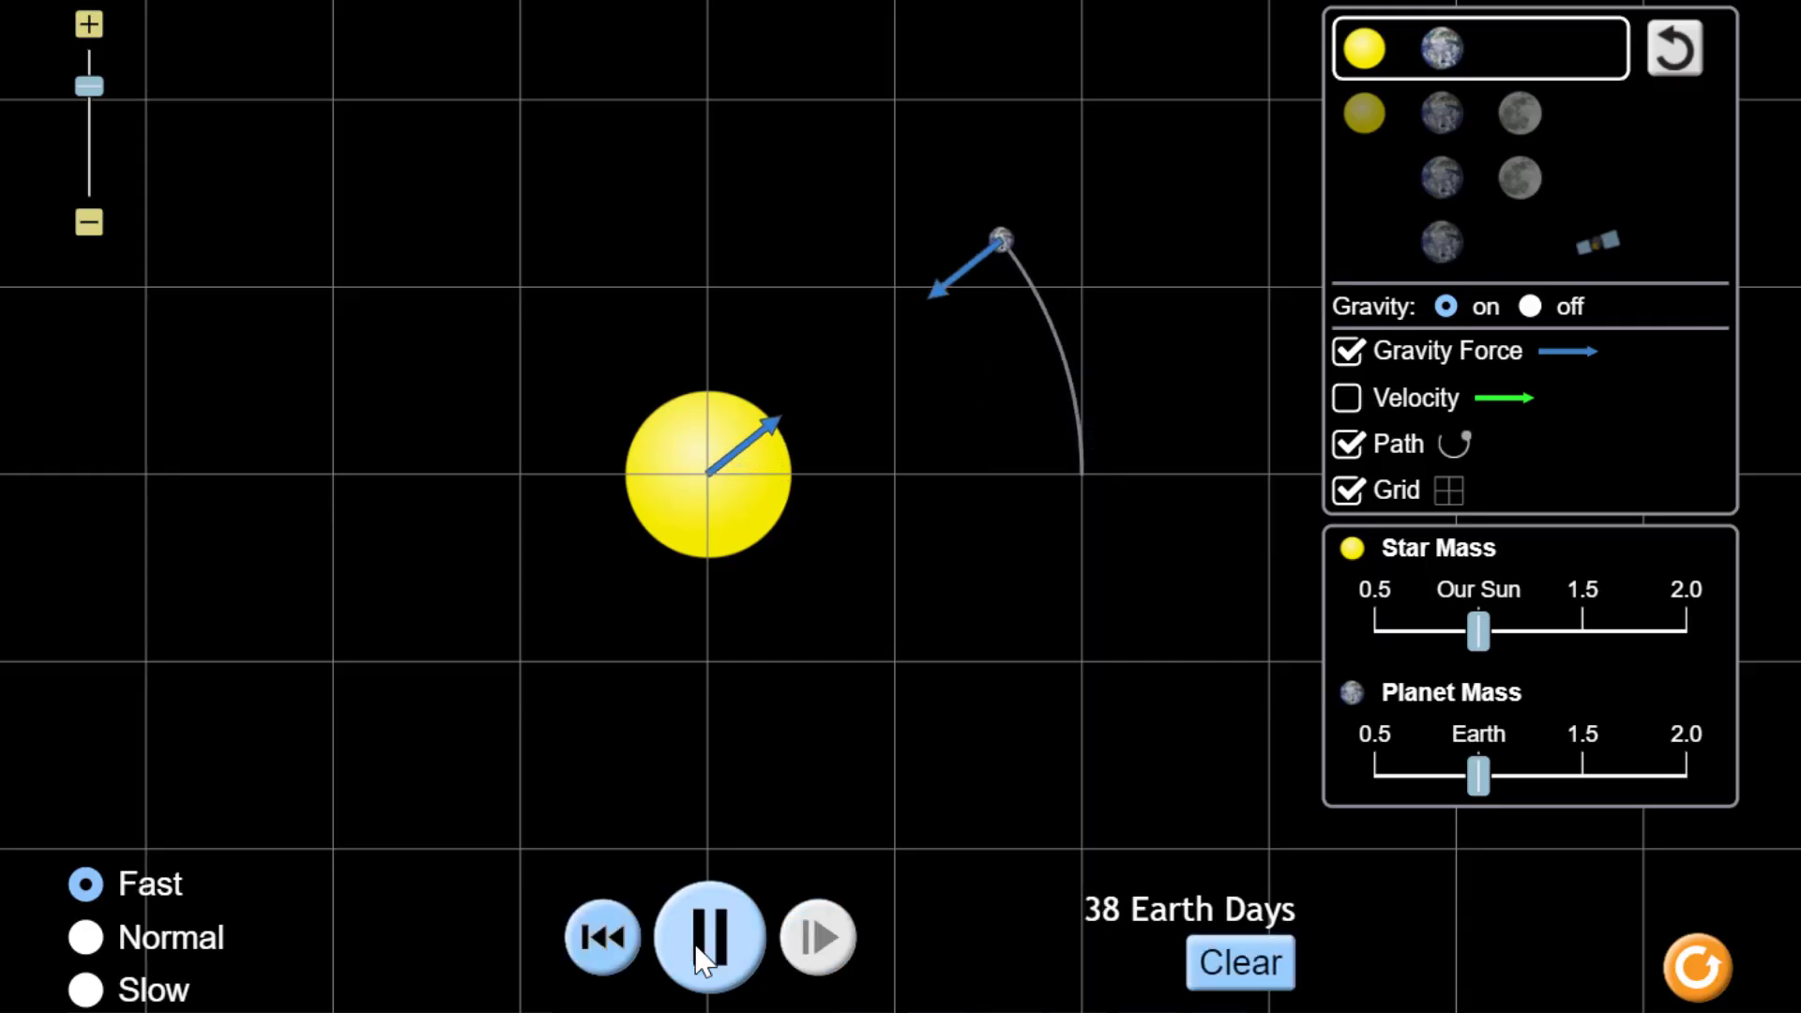